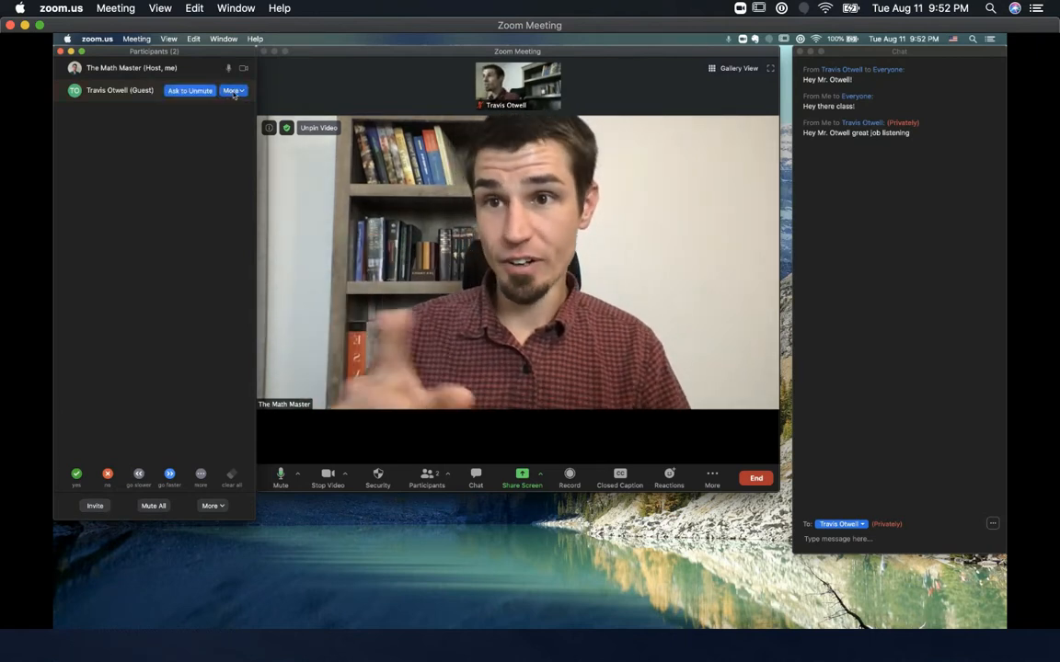
Review the participant action menus for the guest and for your own entry
click(232, 91)
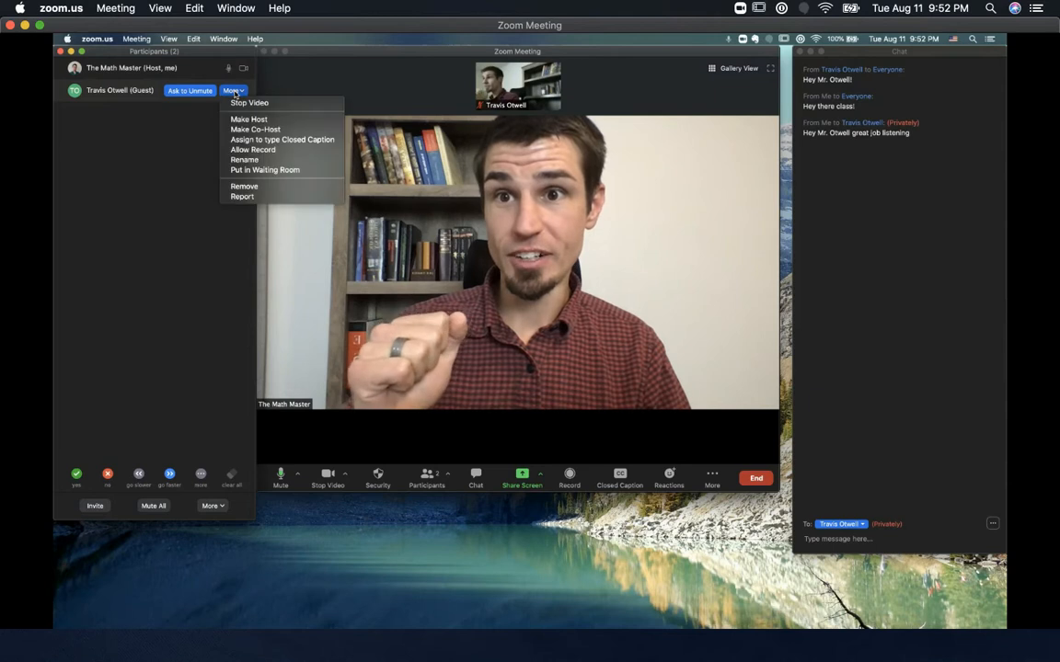
mouse_move(281, 130)
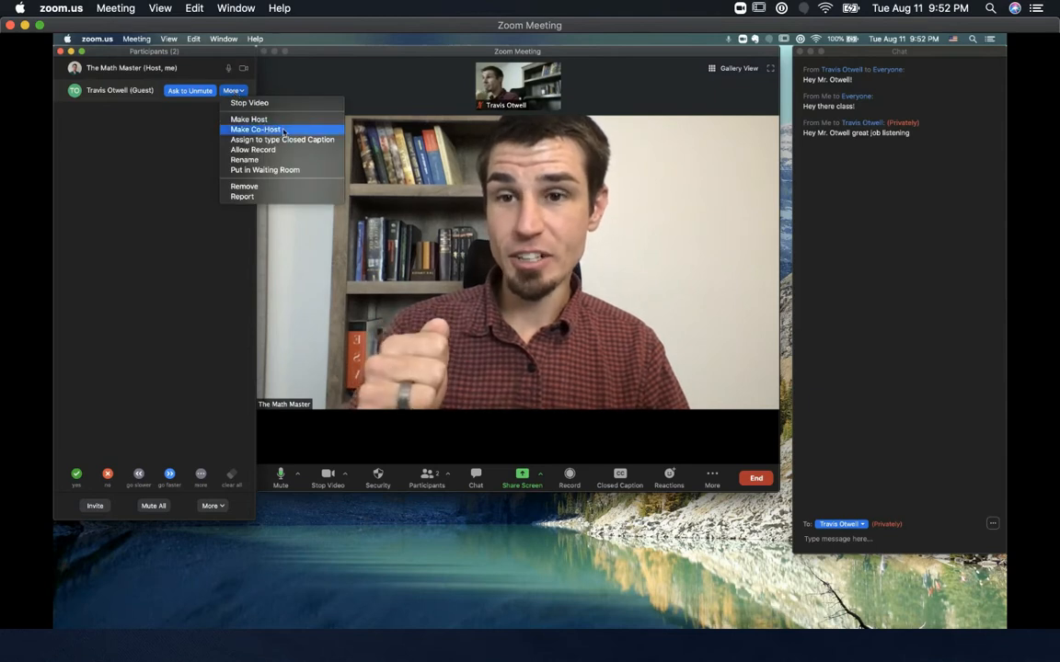
mouse_move(253, 149)
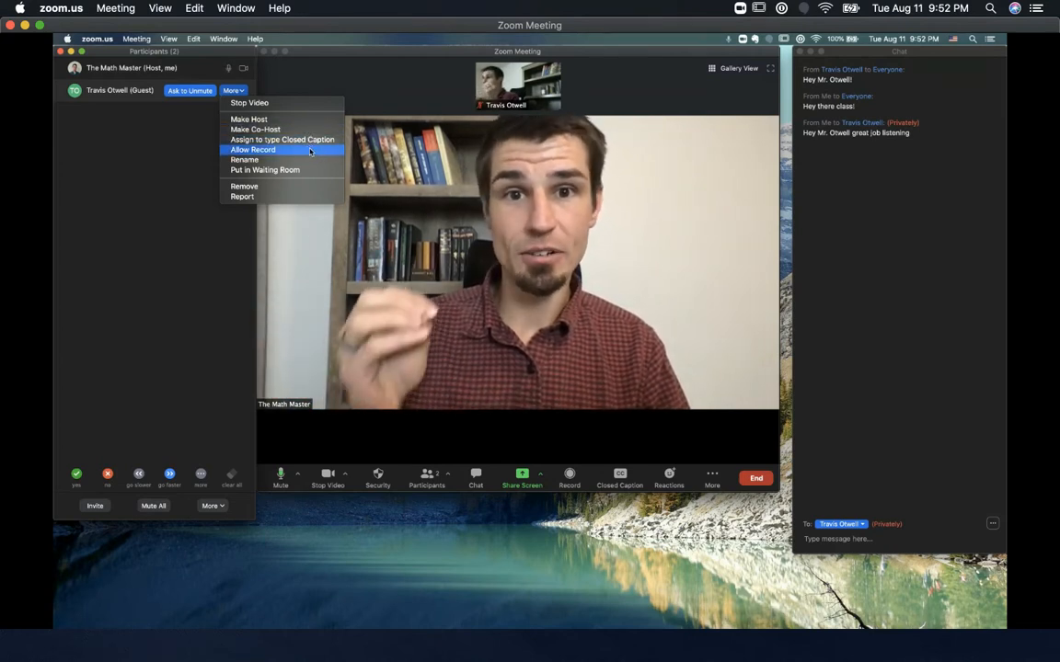
click(193, 216)
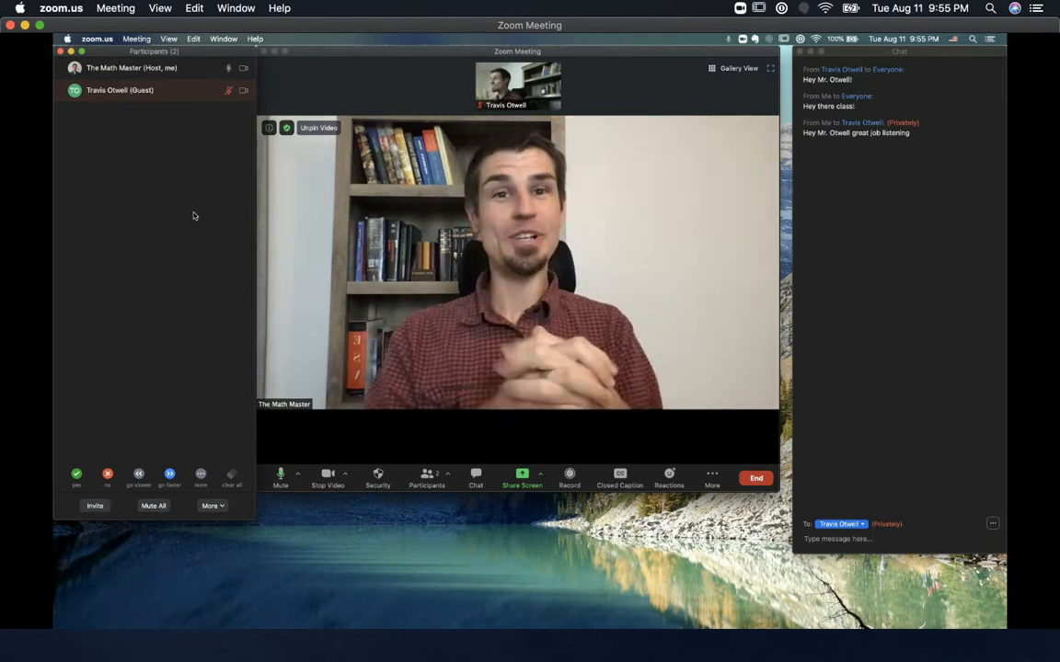
click(210, 505)
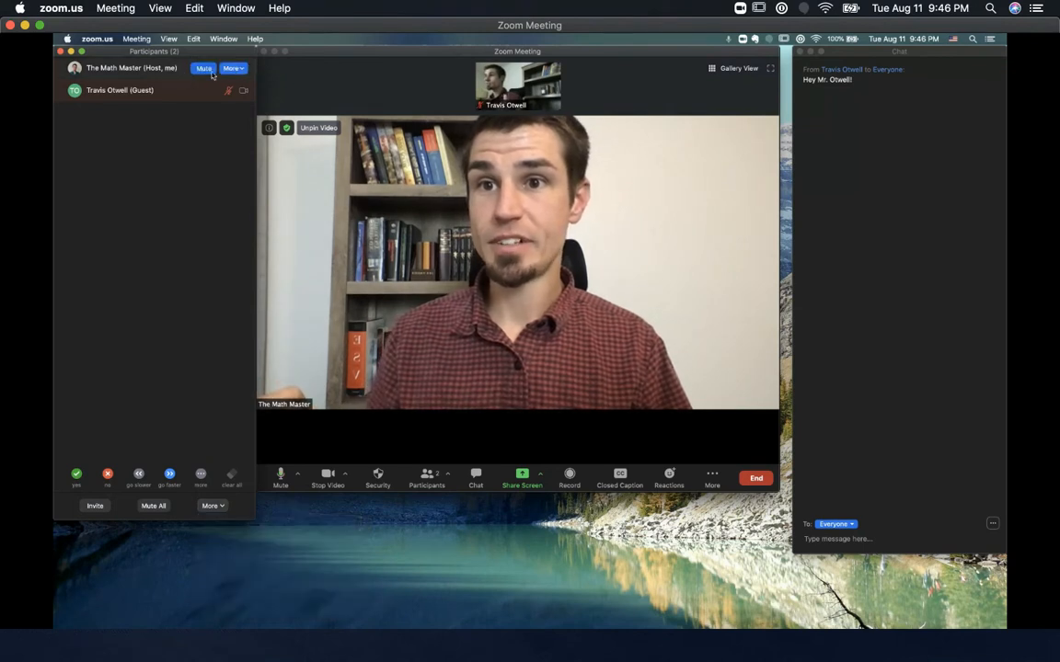
click(234, 68)
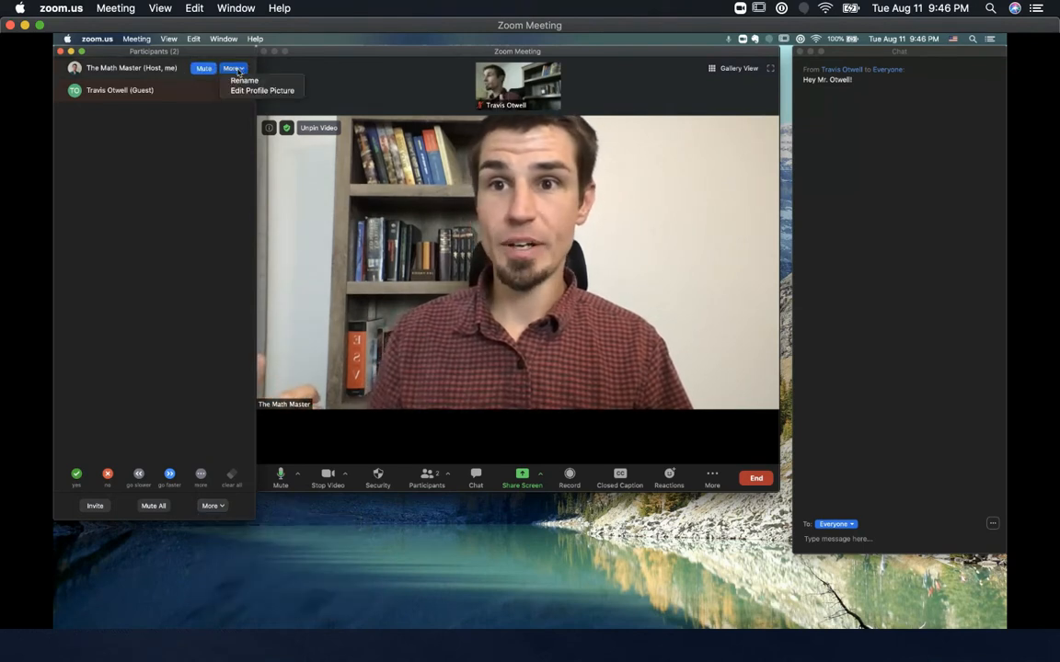
mouse_move(244, 80)
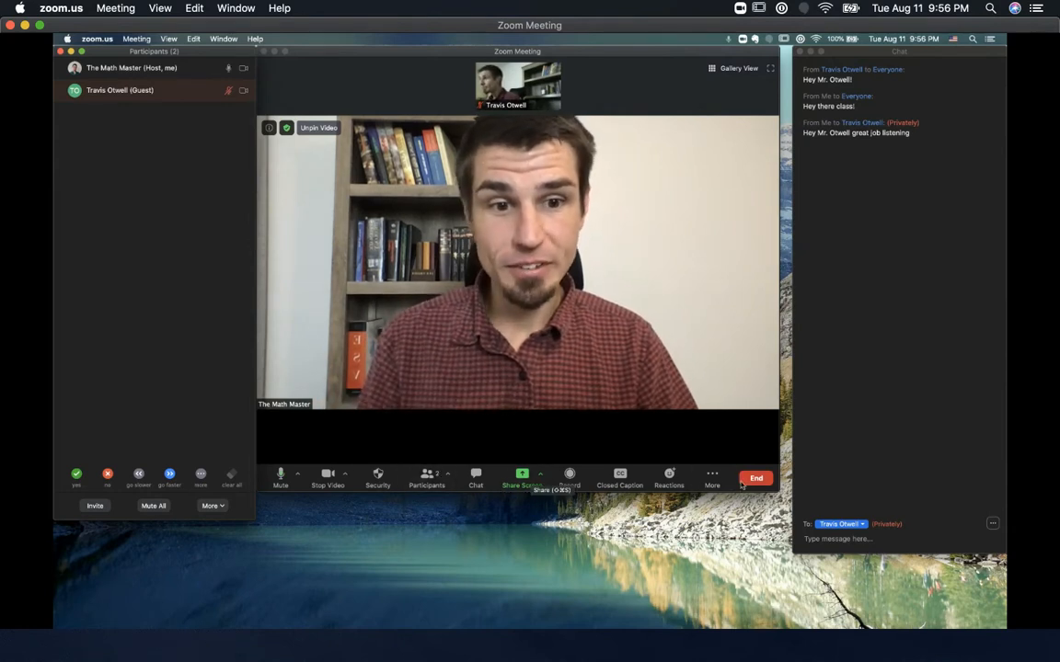
Start Breakout Rooms from More with 1 room and Manually assignment selected
click(712, 477)
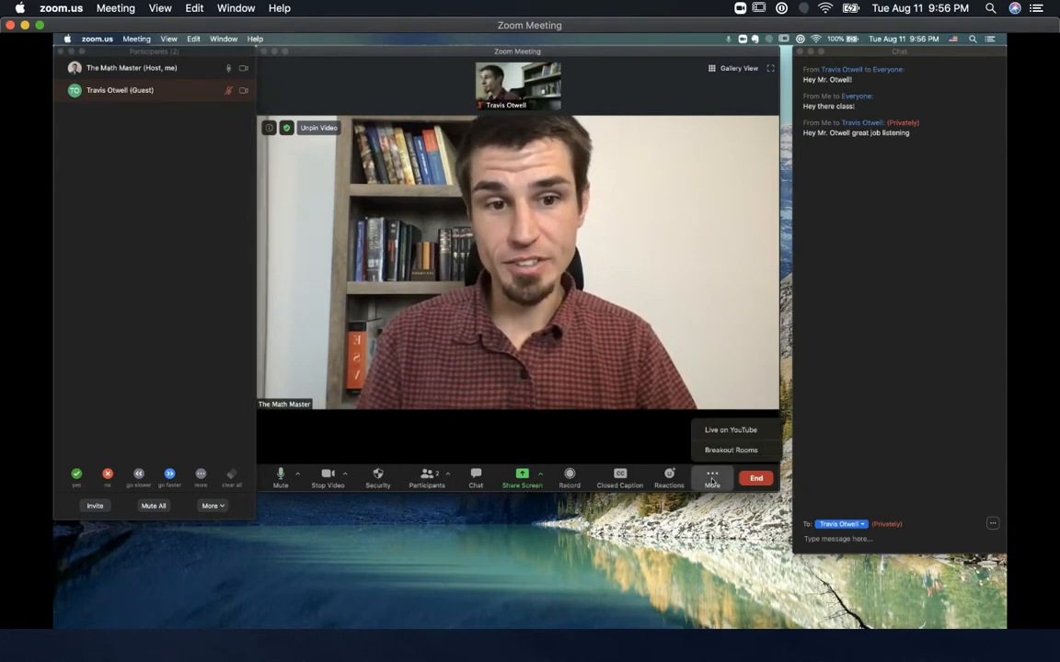
click(730, 450)
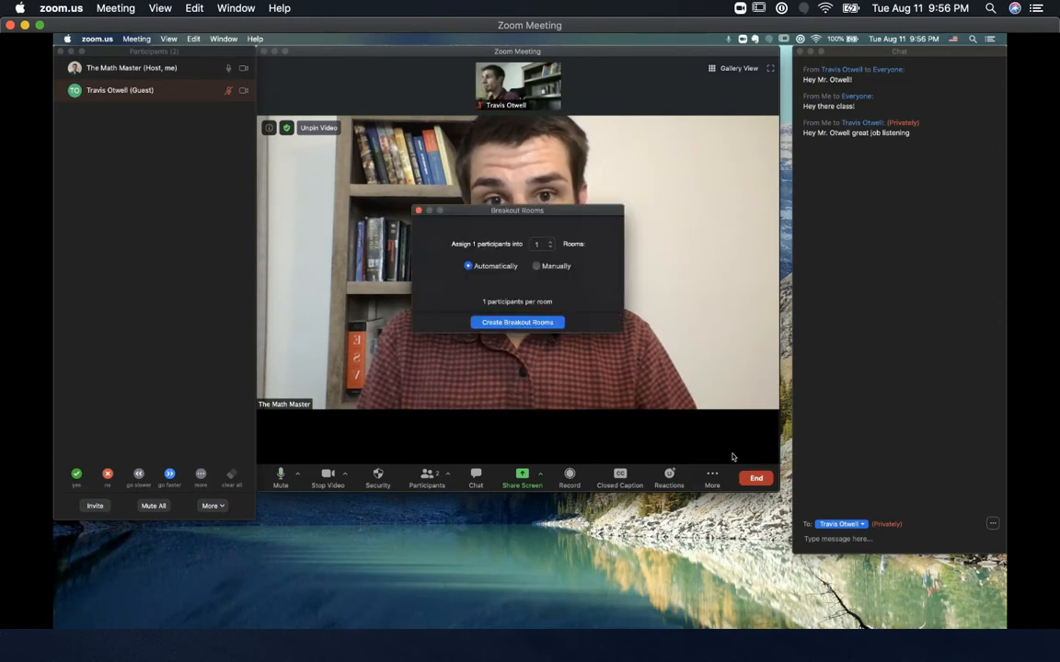
click(815, 245)
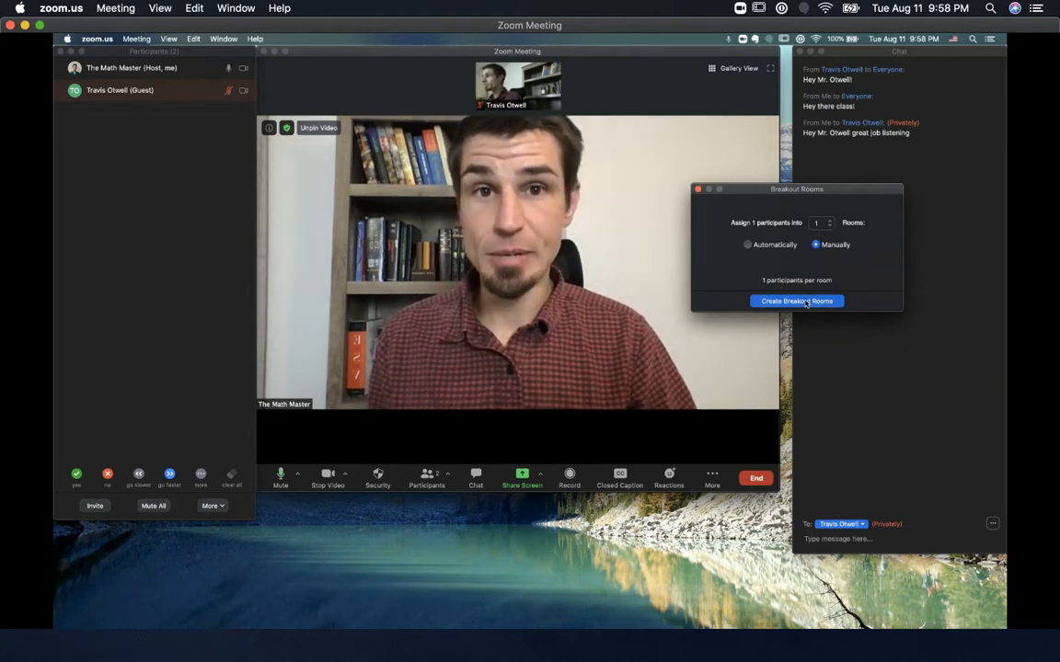
Create the breakout rooms with the guest in Breakout Room 1 and add Breakout Room 2
click(796, 301)
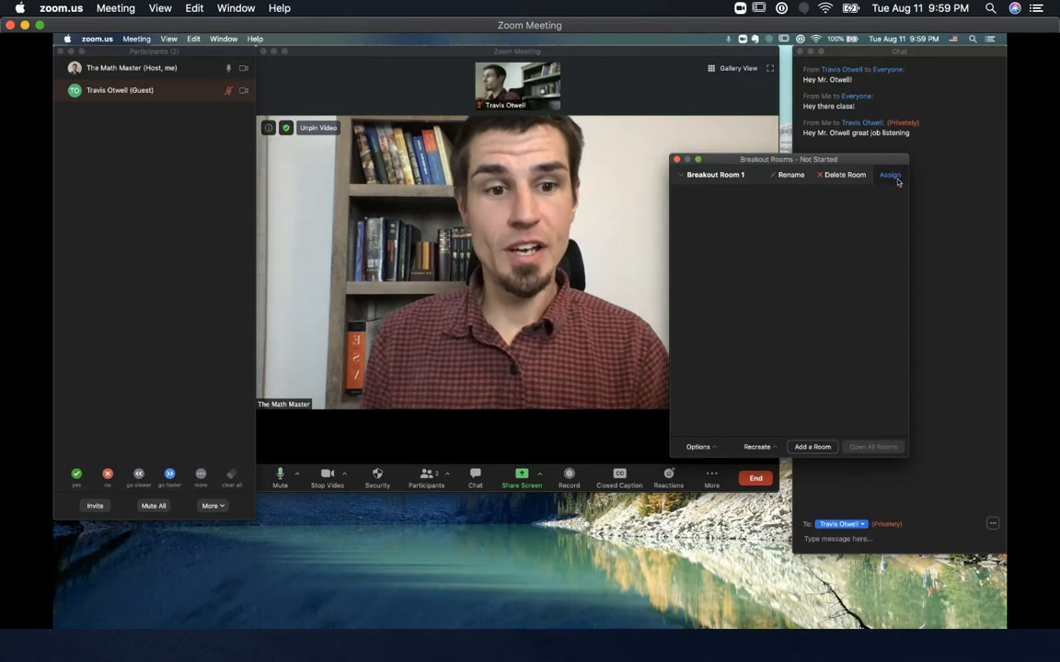
mouse_move(842, 356)
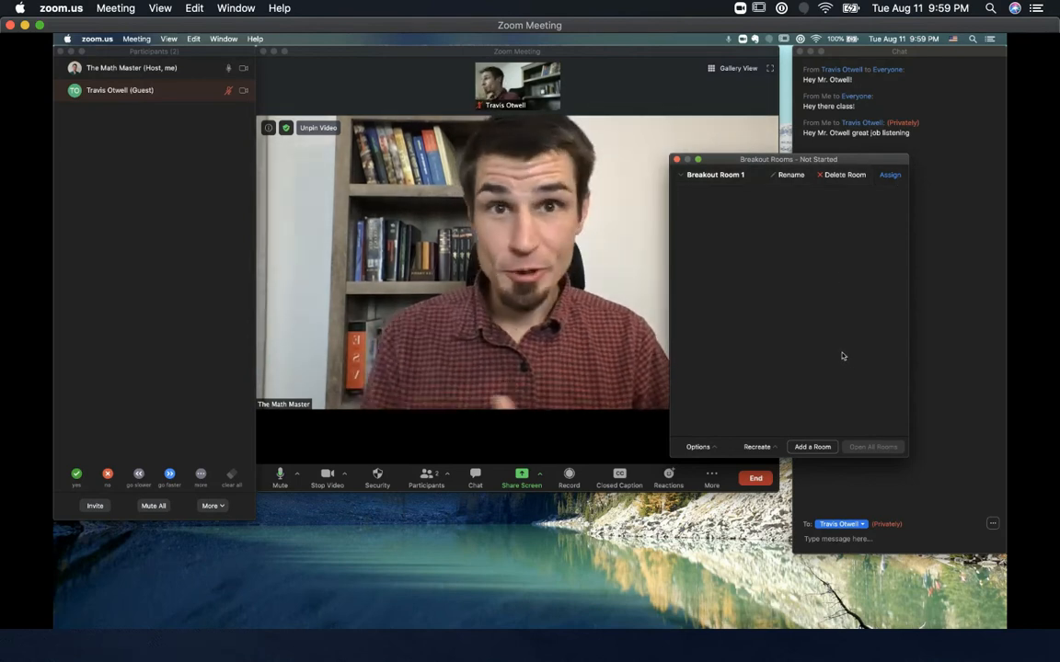
click(811, 447)
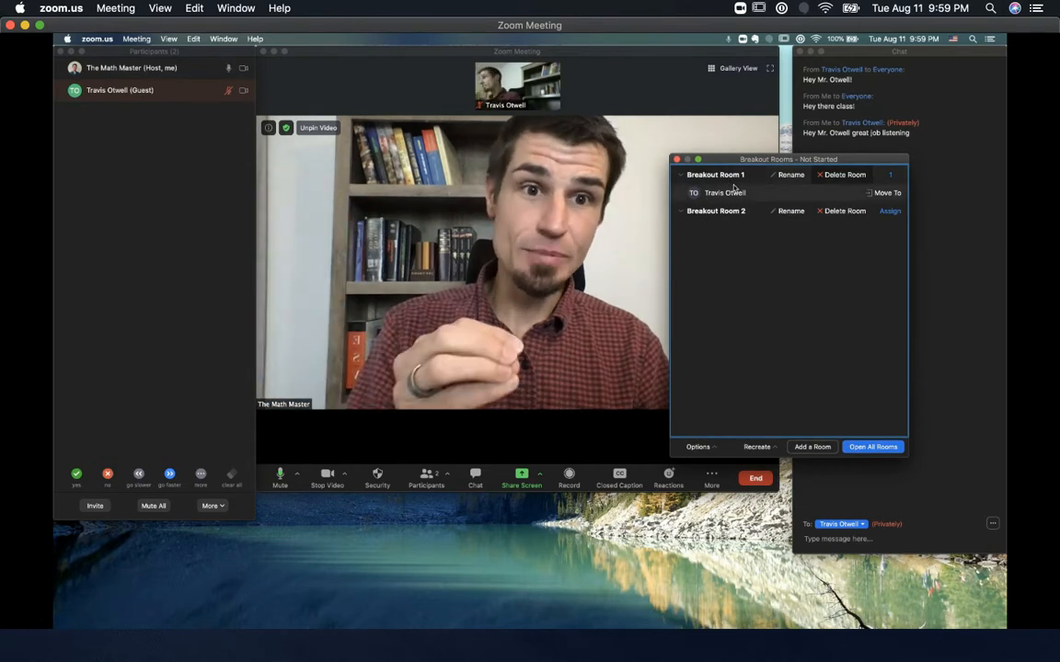
mouse_move(810, 199)
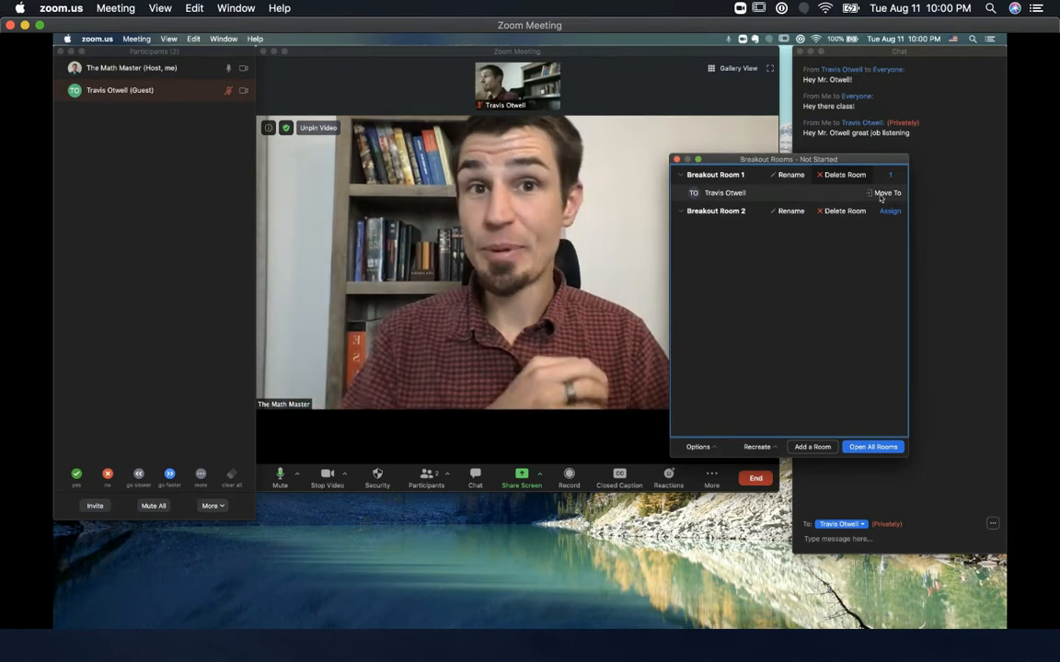
Move the guest to Breakout Room 2 and bring up the breakout room Options panel
click(886, 192)
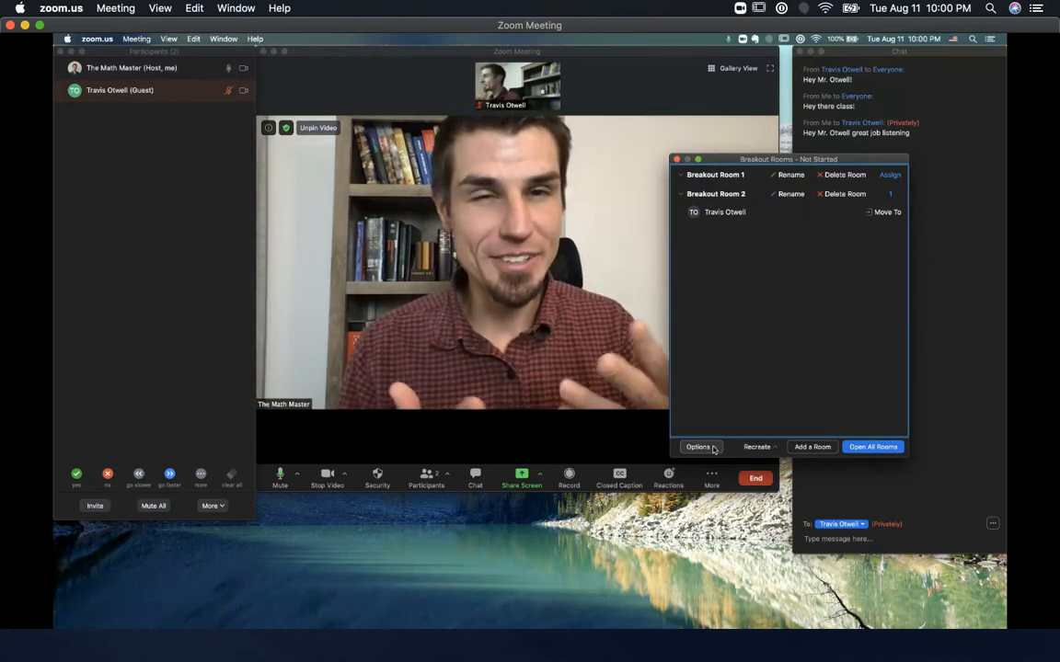
click(698, 446)
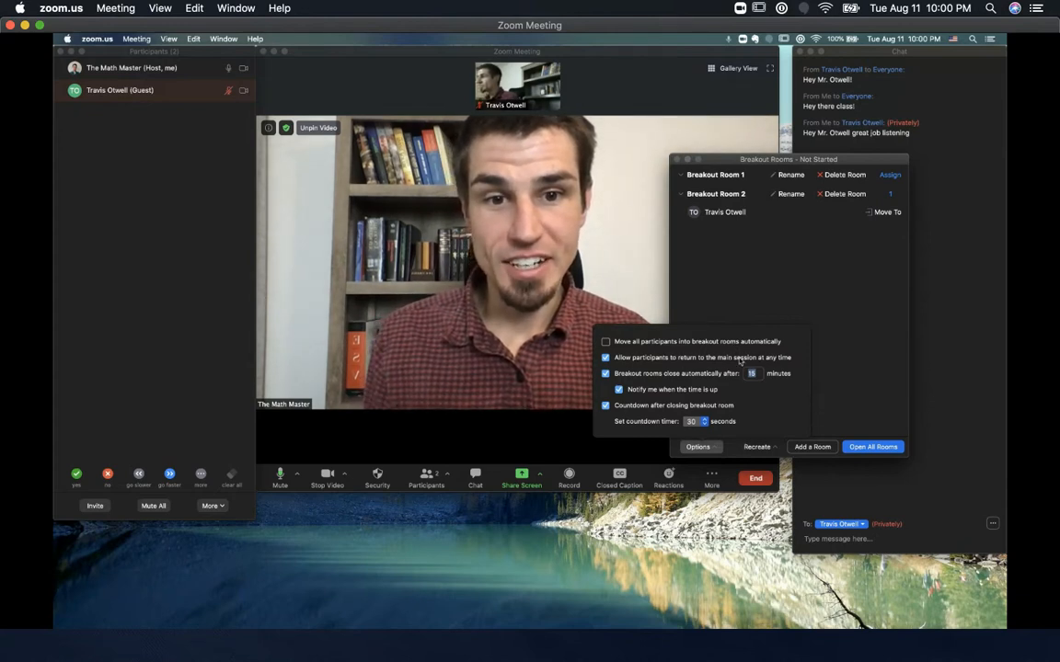
Block returning to the main session anytime and set the closing countdown to 10 seconds
click(607, 357)
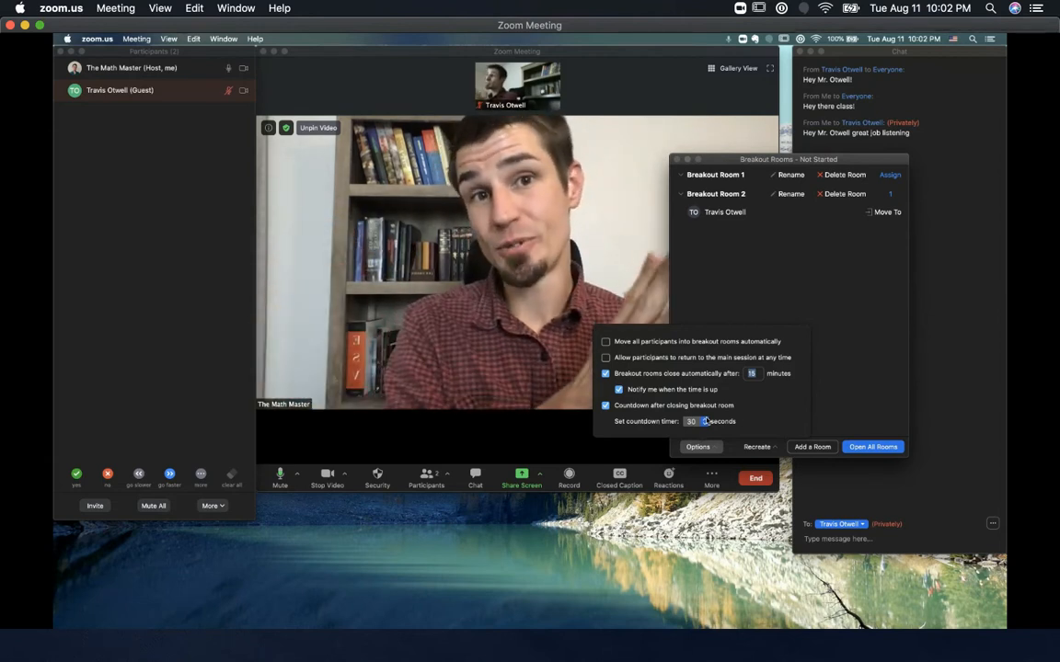
click(691, 421)
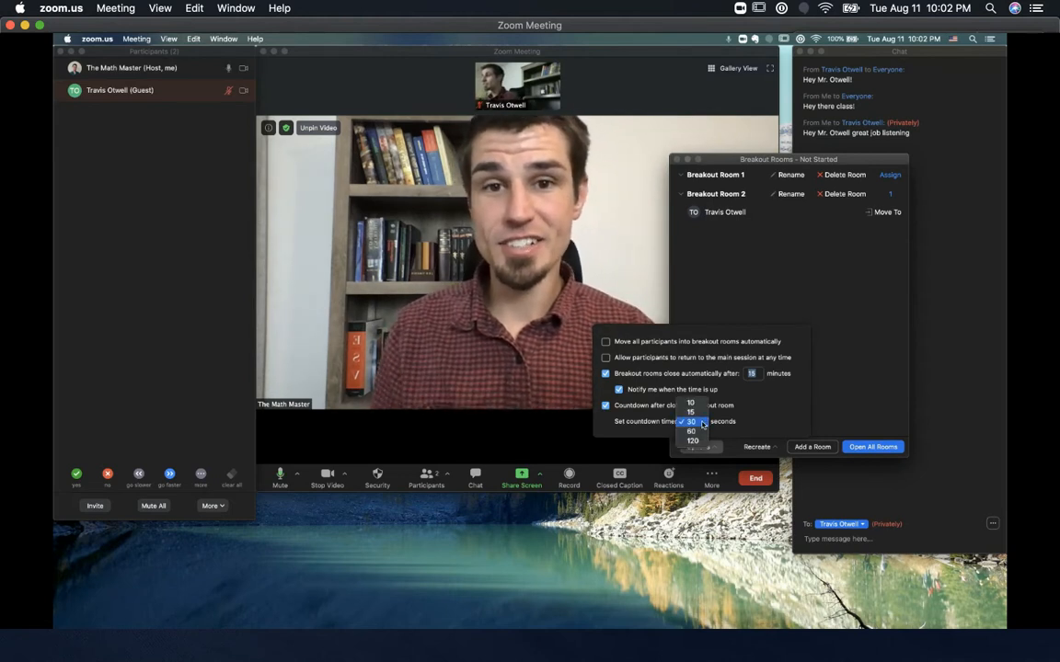
mouse_move(690, 411)
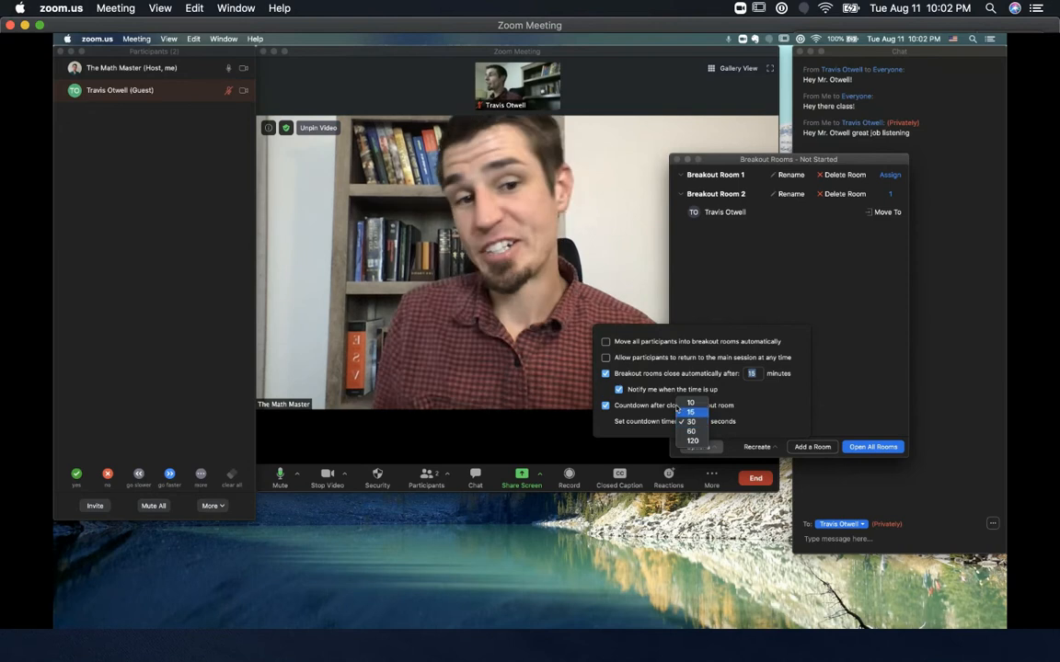
click(691, 402)
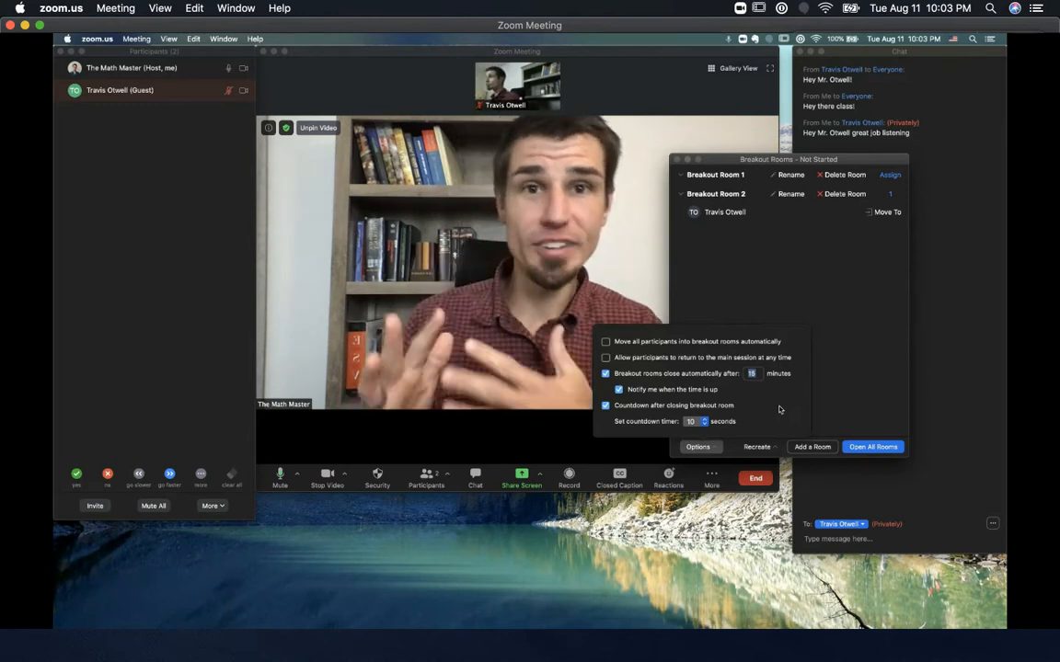
click(698, 448)
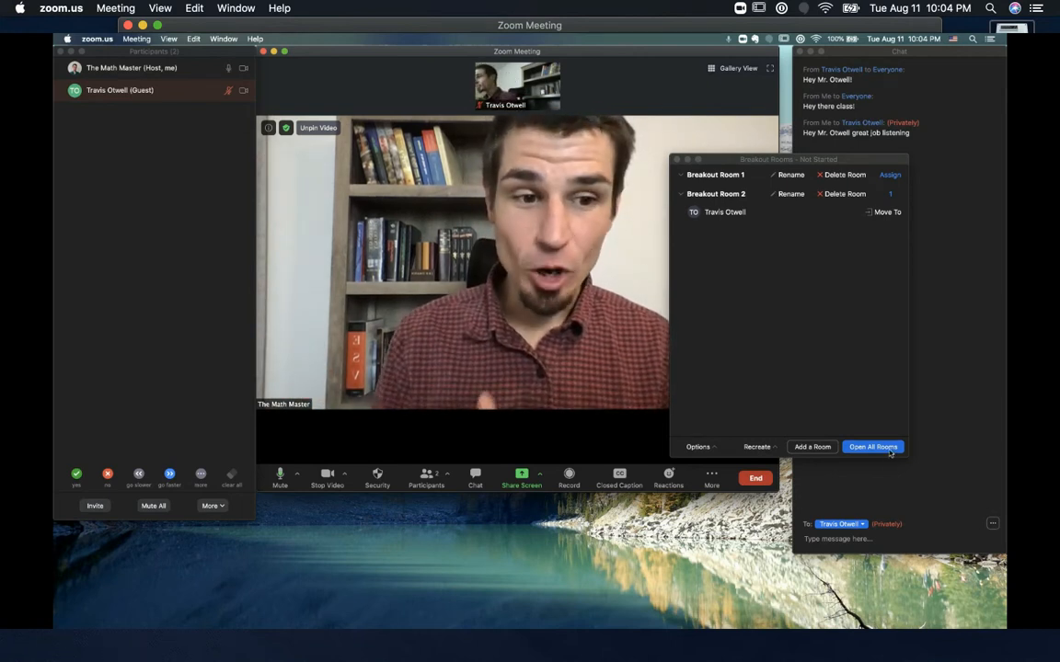
Open all breakout rooms so the guest is invited to Breakout Room 2
click(872, 446)
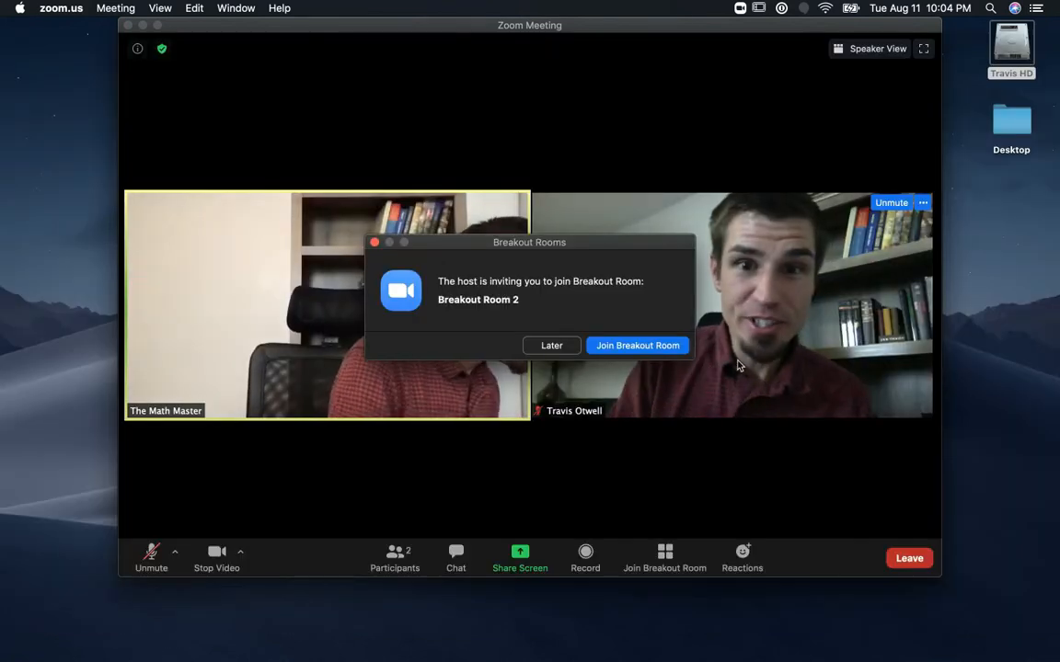
As the guest, accept the invitation and join Breakout Room 2
drag(529, 242, 534, 137)
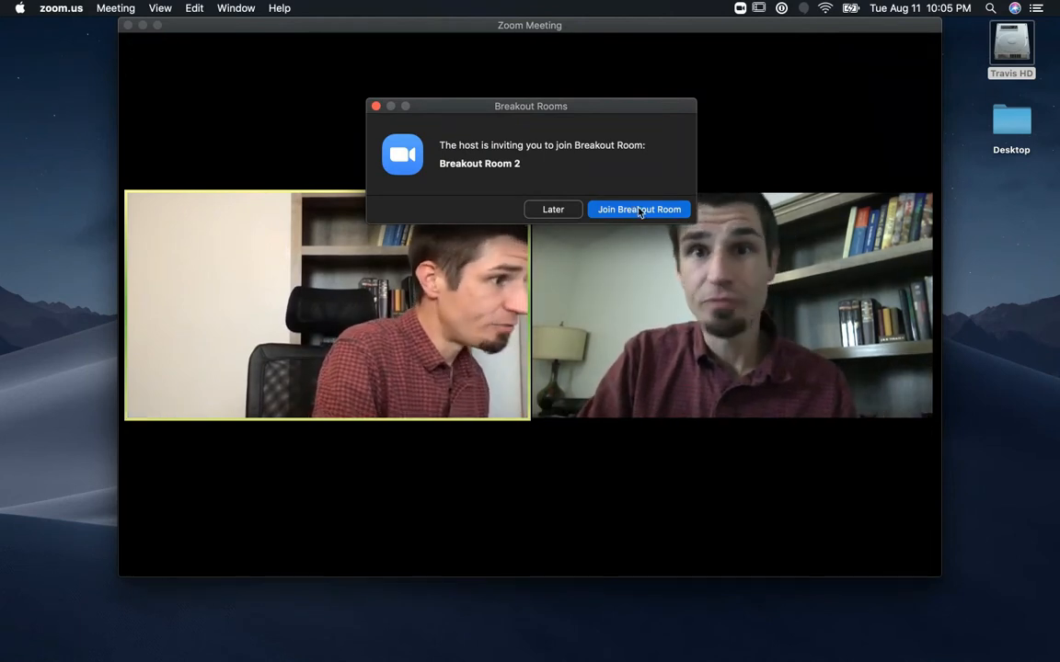
click(638, 209)
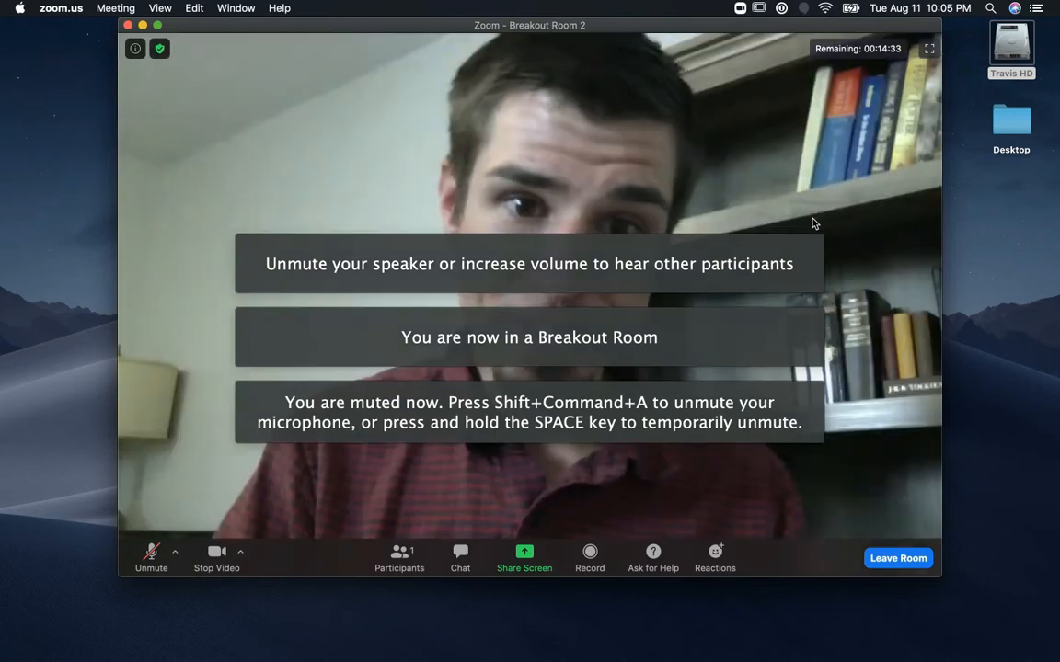
mouse_move(676, 188)
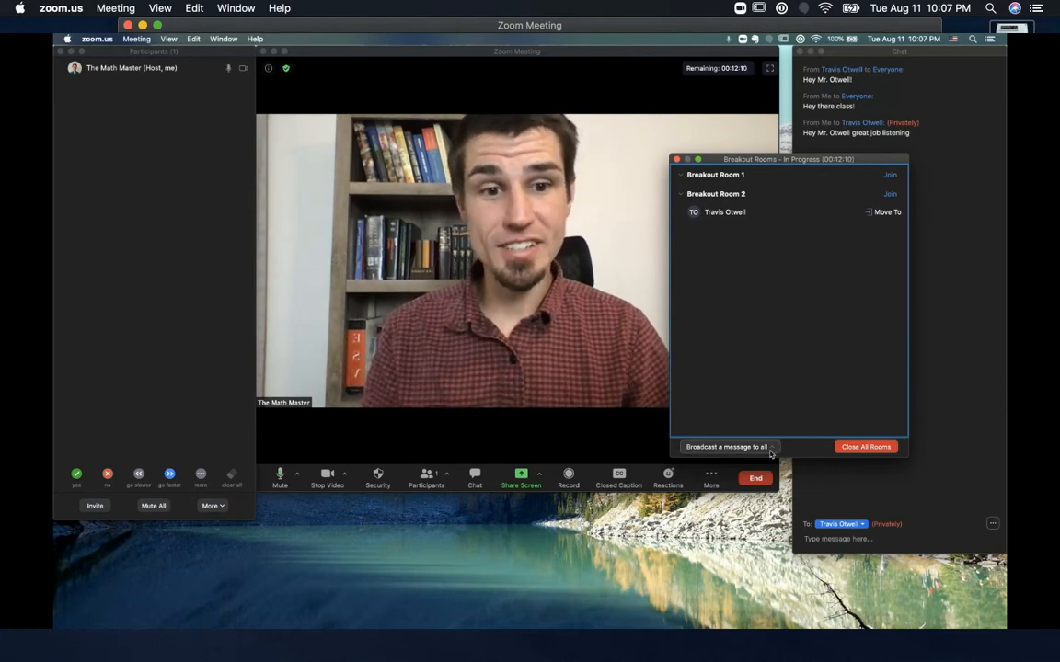
Broadcast the message 'Great' from the host to all breakout rooms
click(726, 446)
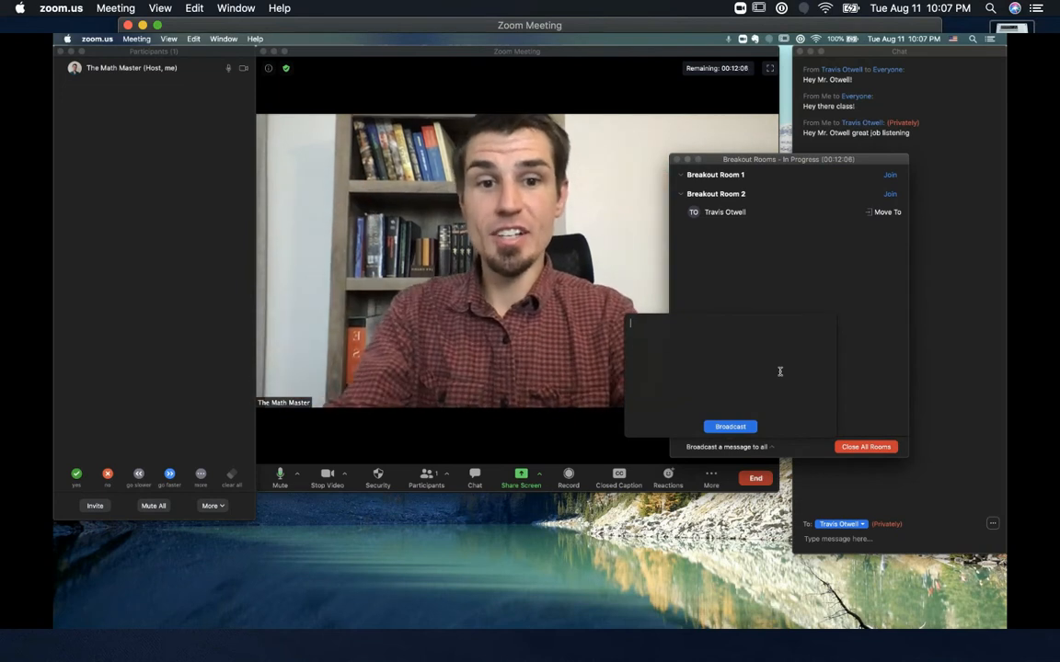
text(Great work ev)
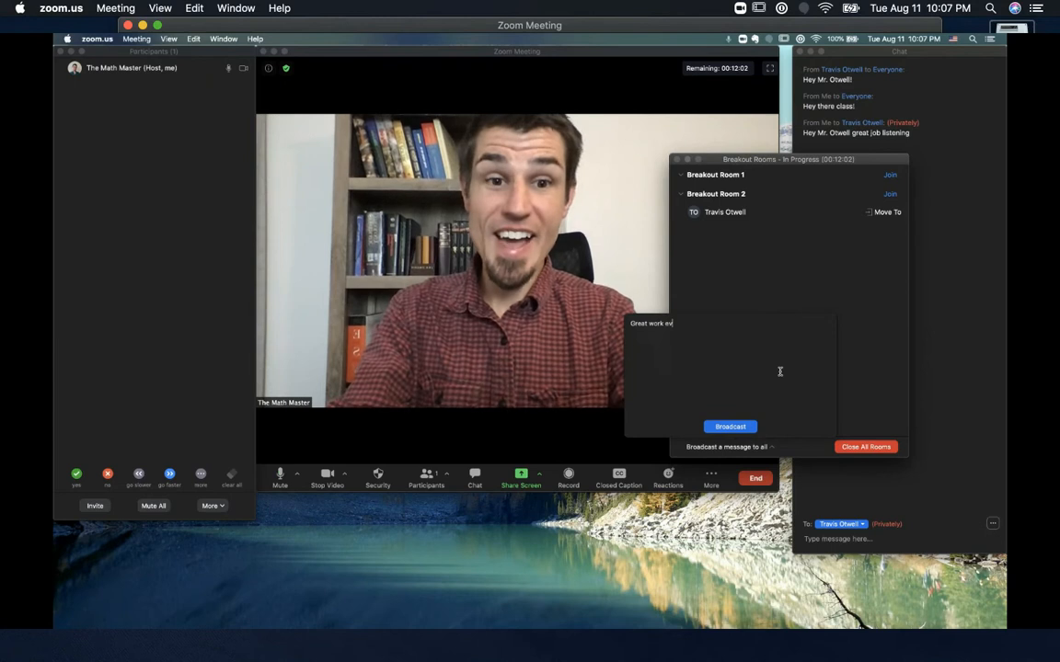
click(729, 425)
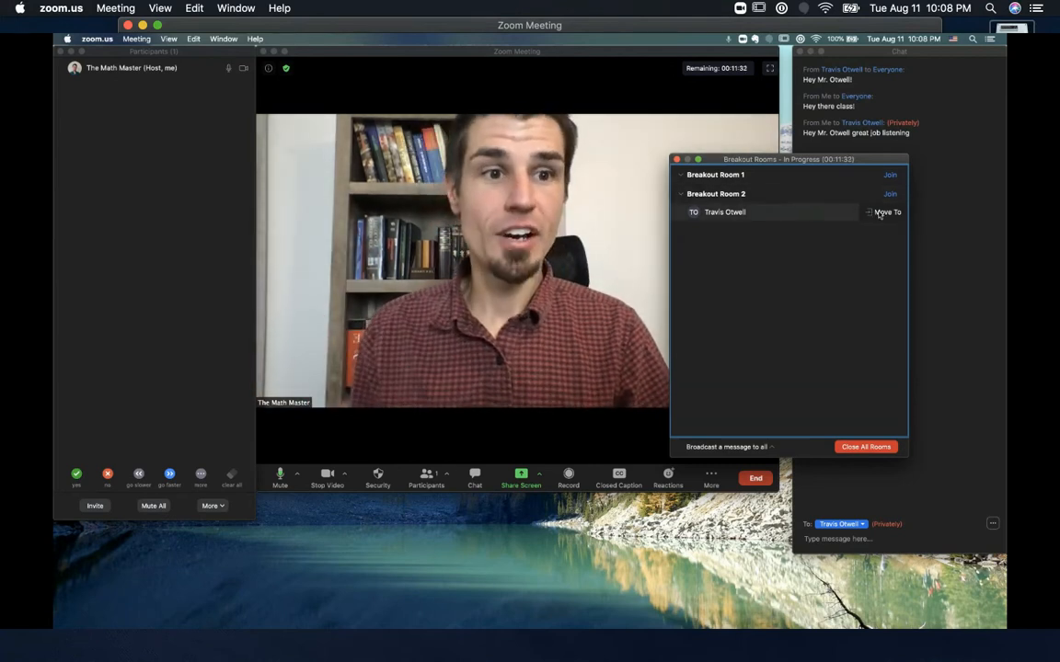
Move the guest from Breakout Room 2 into Breakout Room 1
click(887, 212)
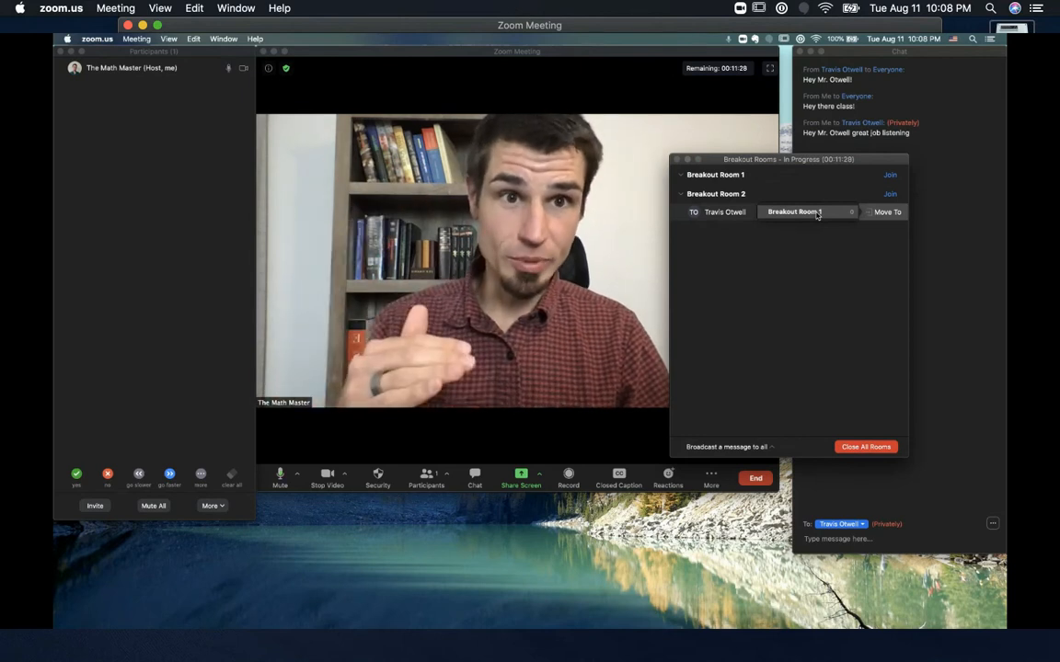
mouse_move(818, 216)
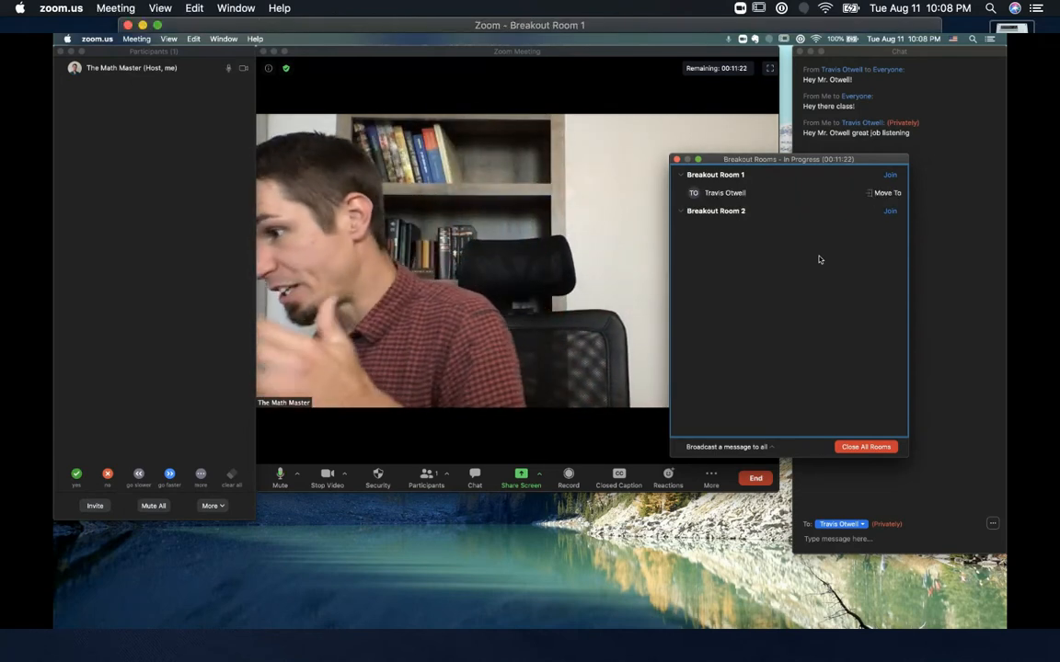
click(889, 174)
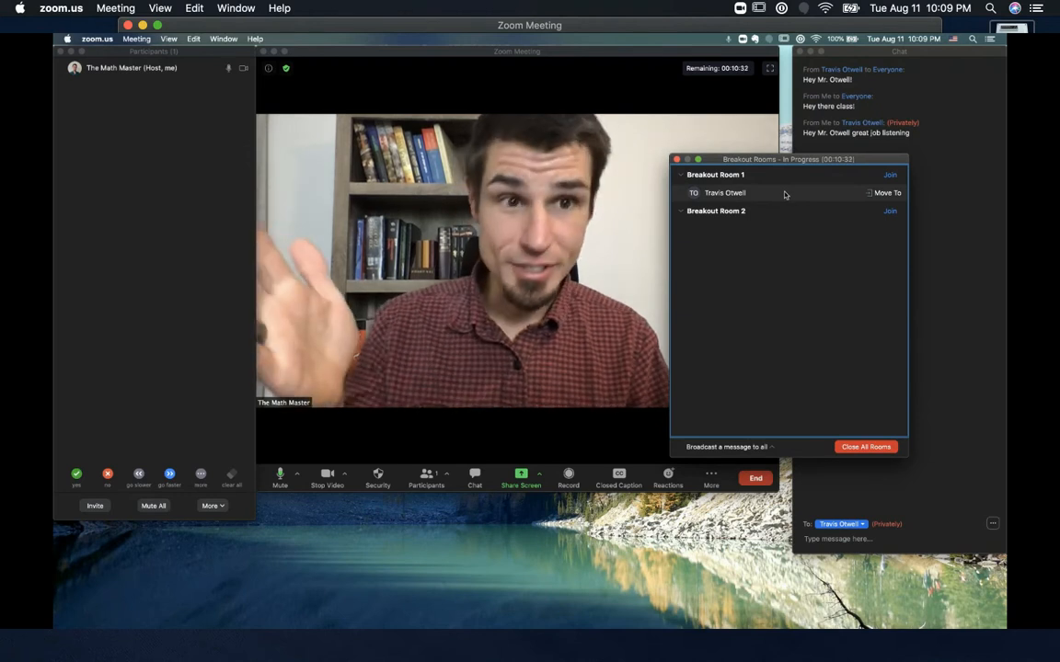
mouse_move(818, 199)
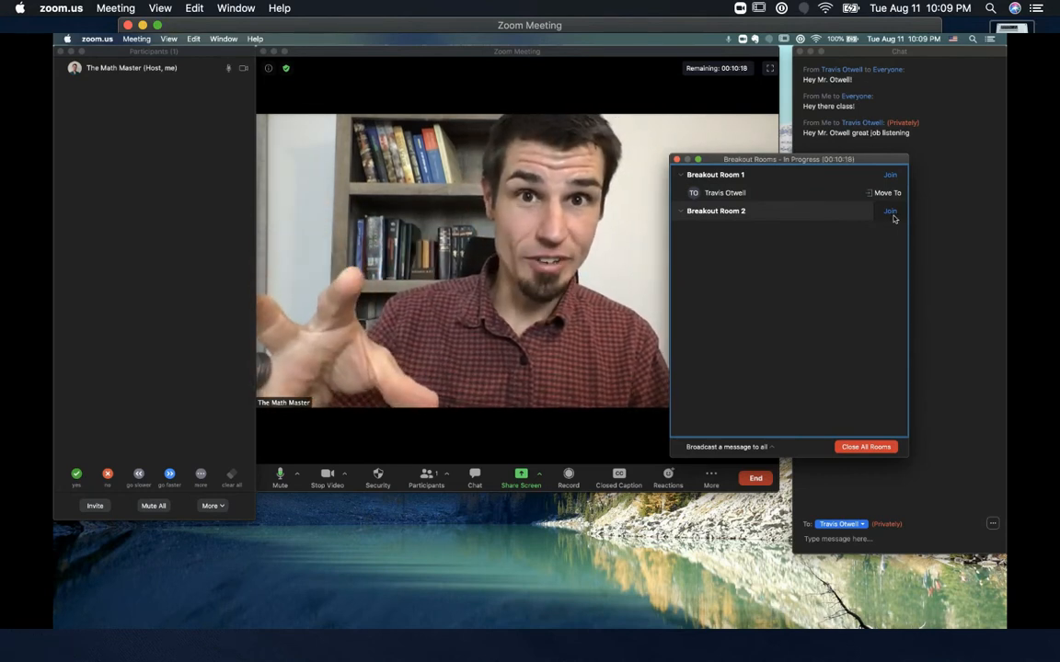
Have the host join Breakout Room 2 and confirm the prompt
click(888, 211)
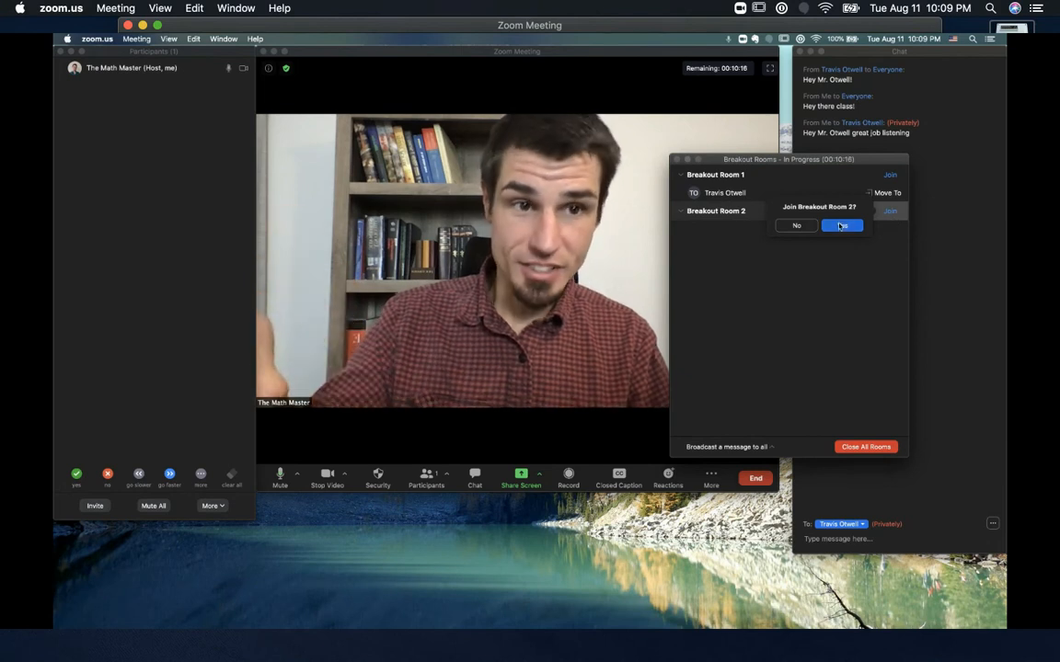
click(842, 226)
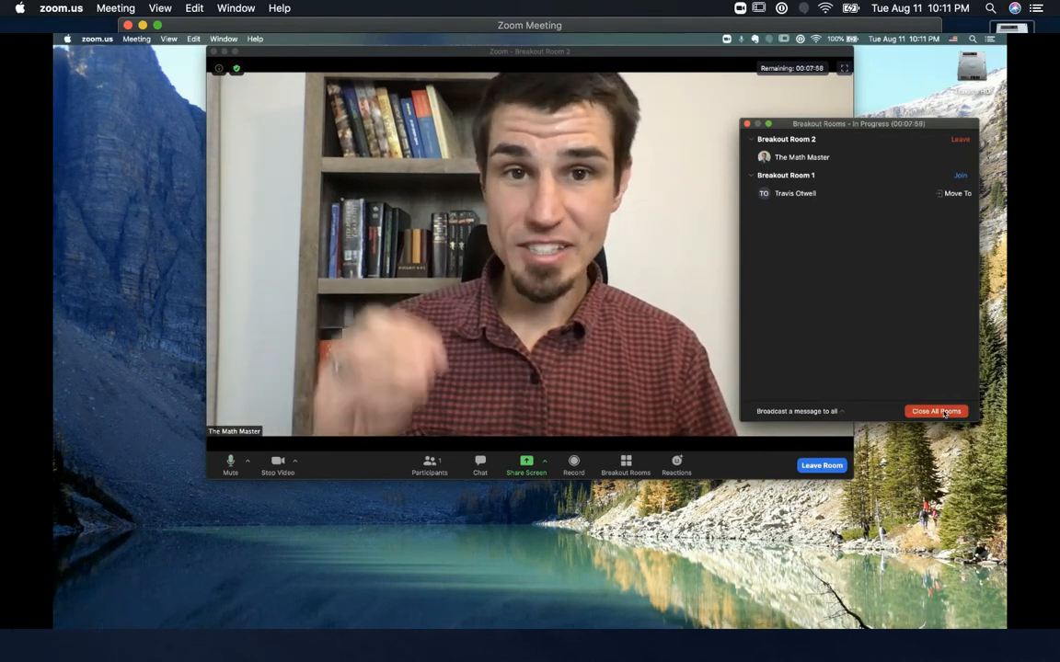
Close all breakout rooms and return the guest to the main session immediately
click(935, 411)
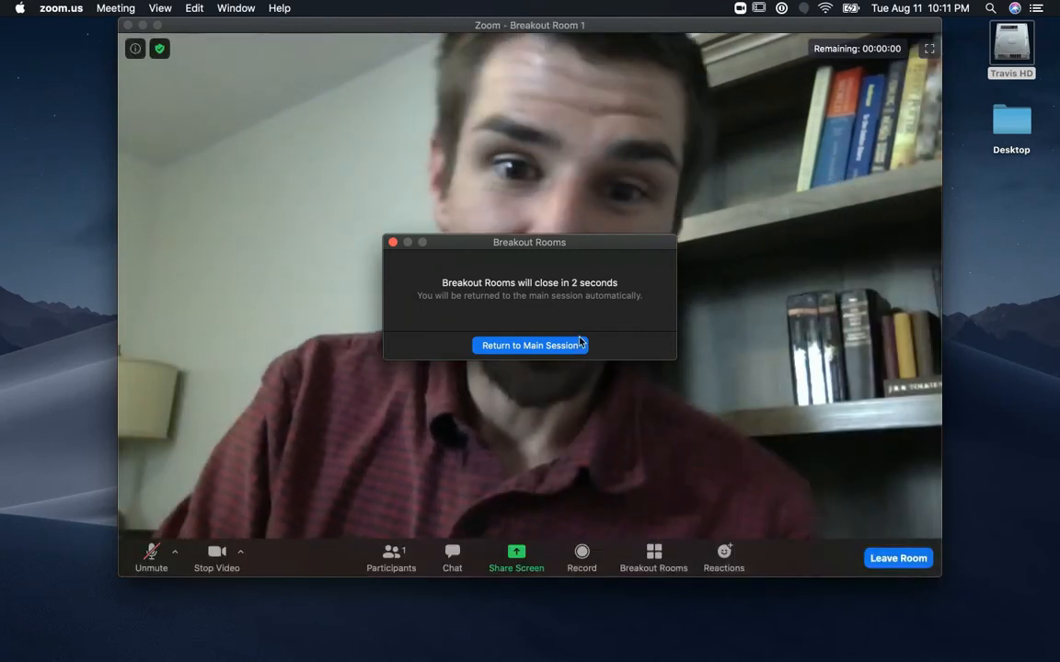
click(530, 345)
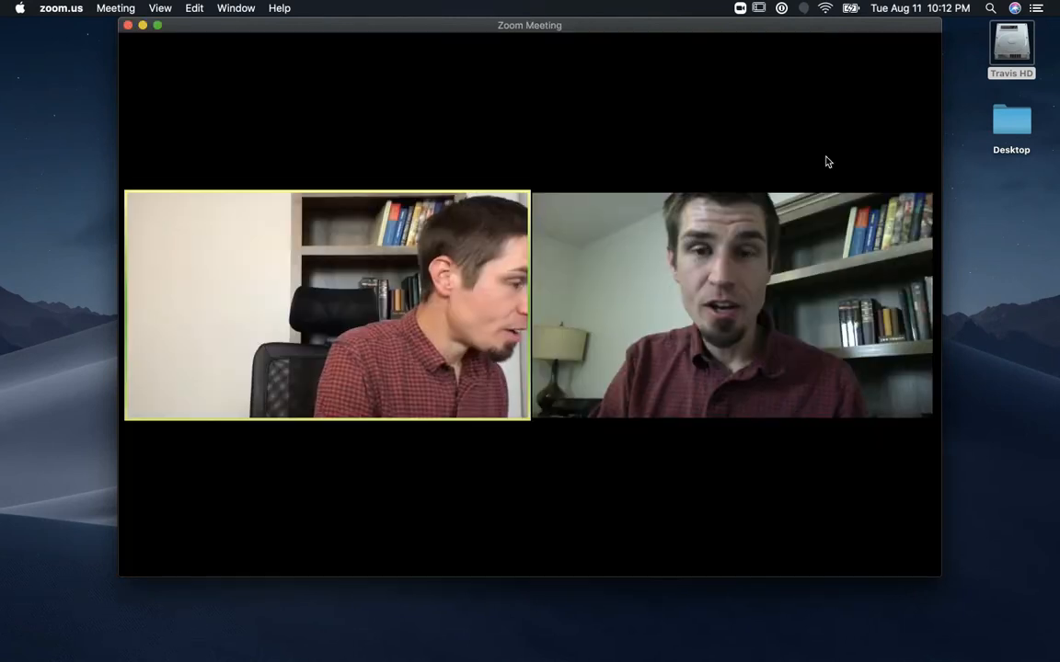